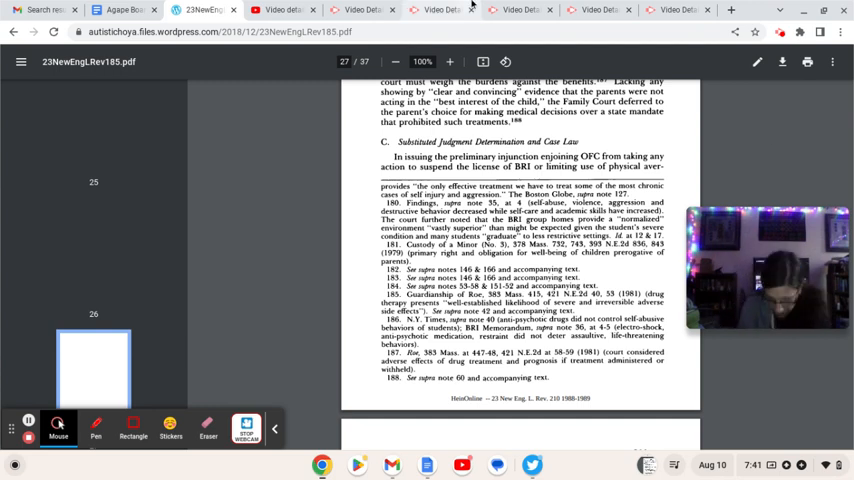
mouse_move(464, 8)
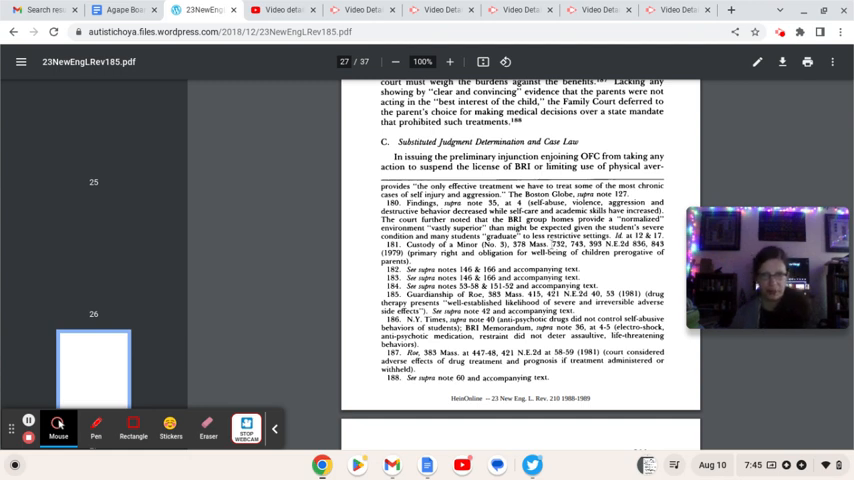
scroll("down", 3)
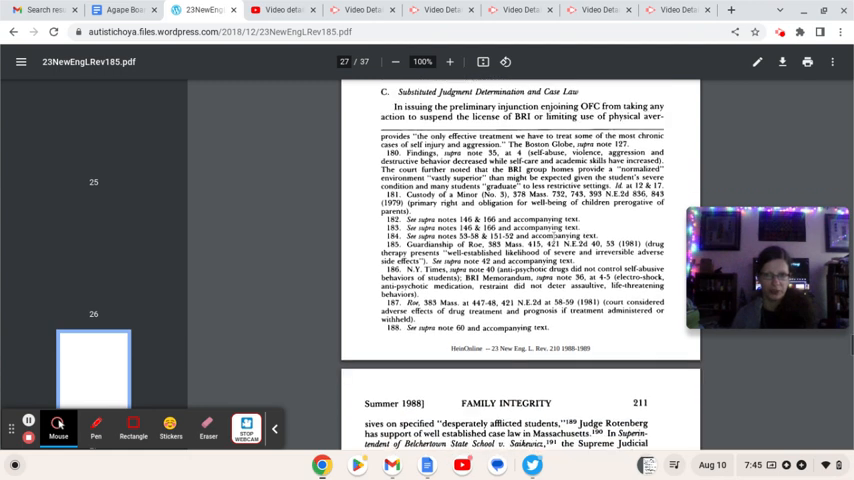
scroll("down", 3)
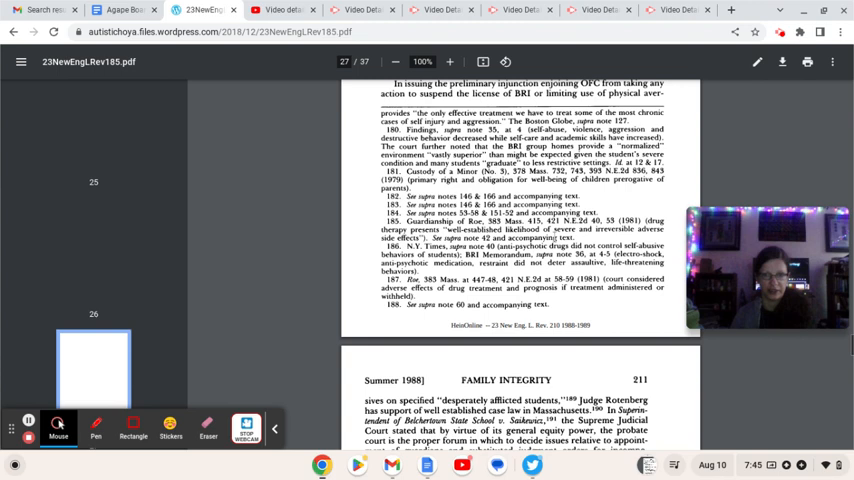
scroll("down", 3)
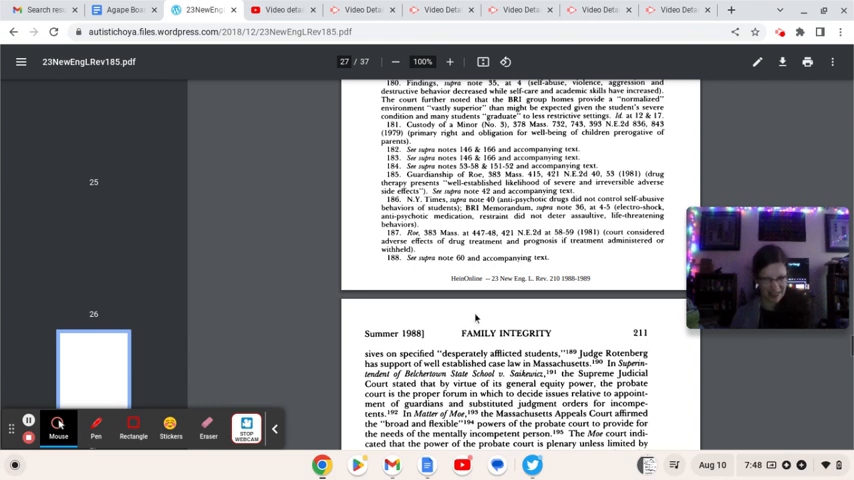
scroll("down", 3)
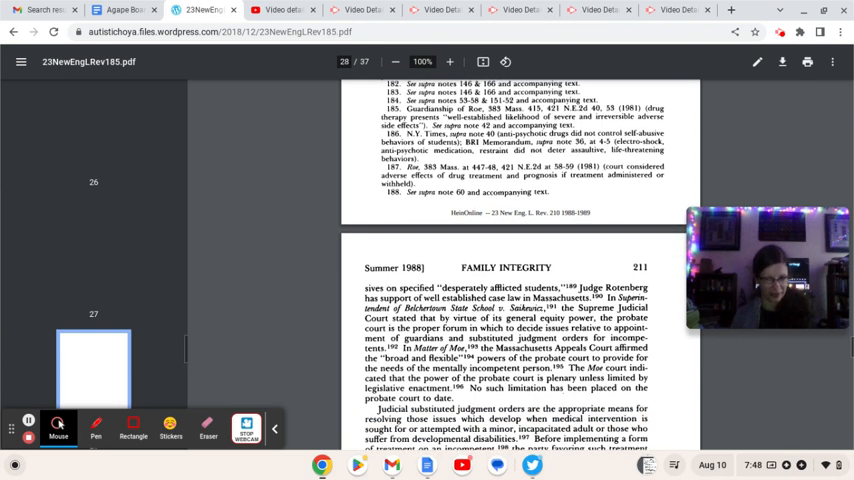
scroll("down", 3)
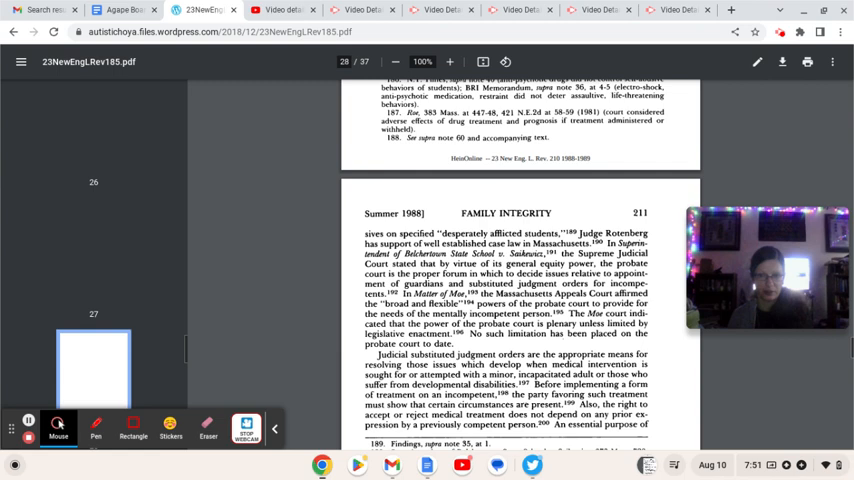
scroll("down", 3)
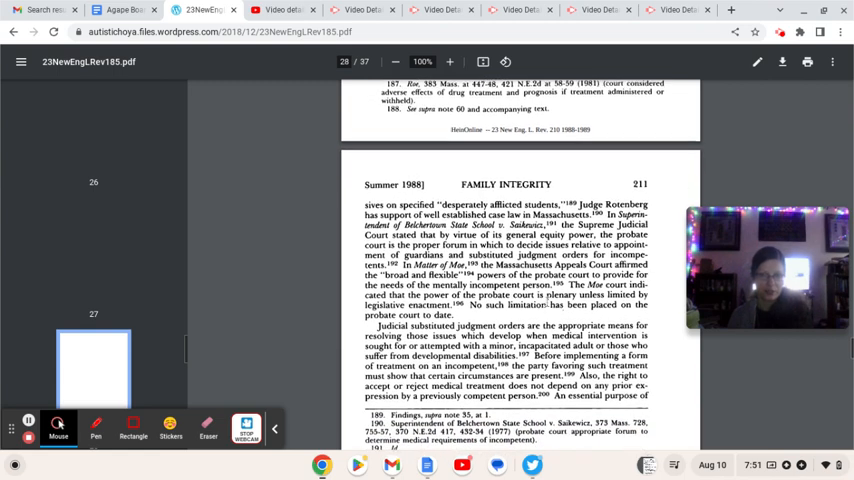
scroll("down", 3)
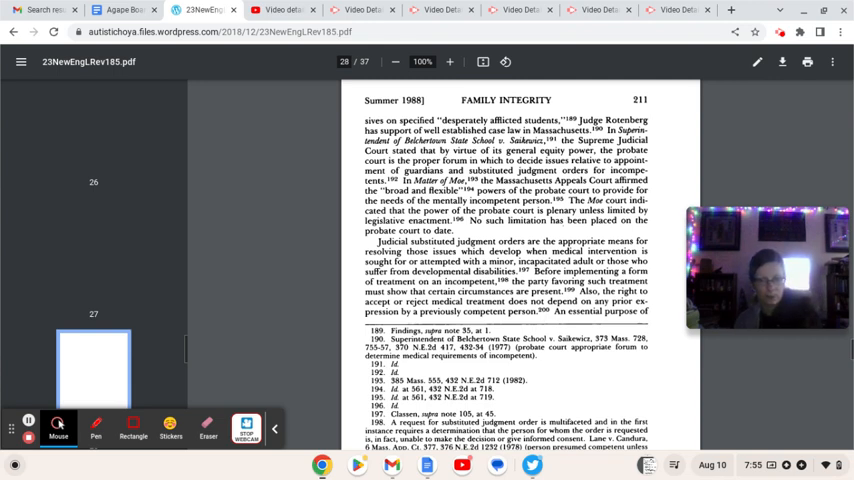
scroll("down", 3)
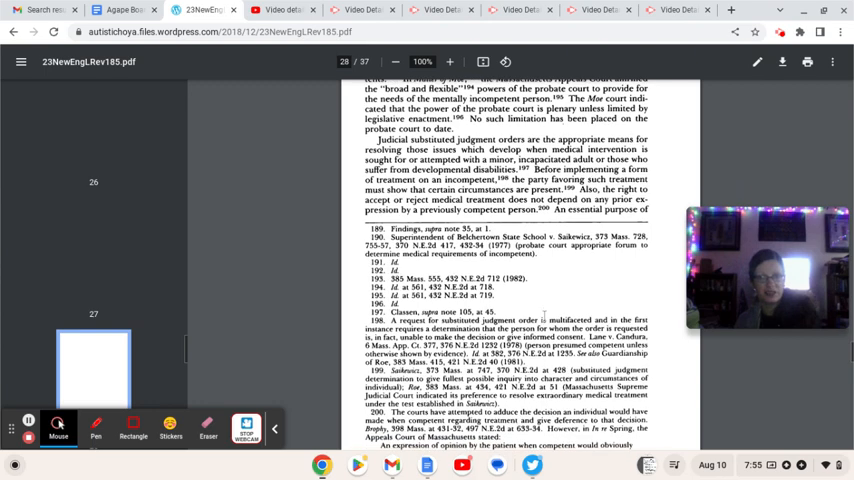